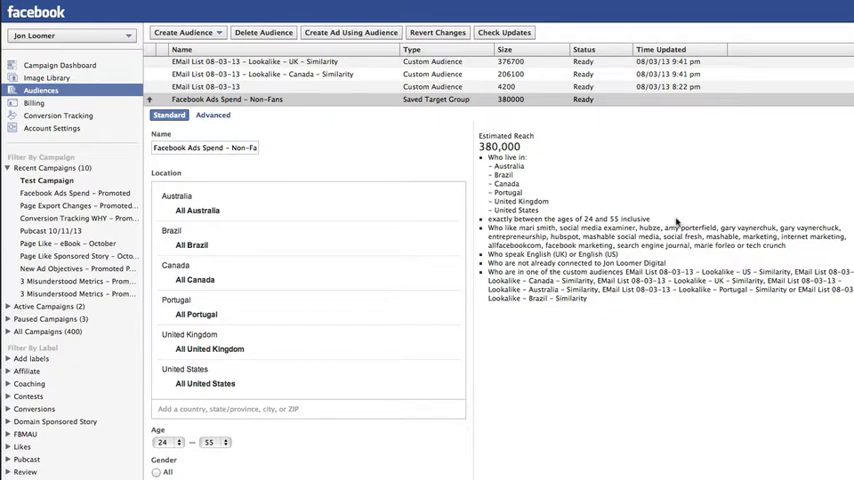
mouse_move(668, 222)
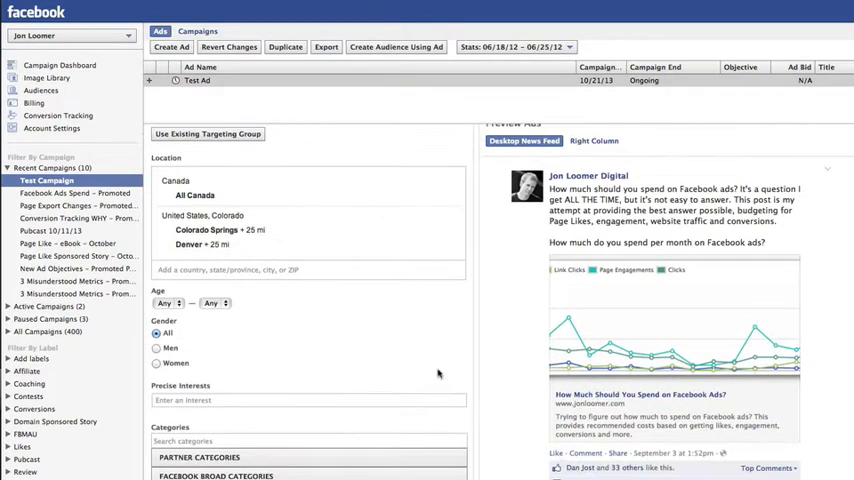
scroll(down, 3)
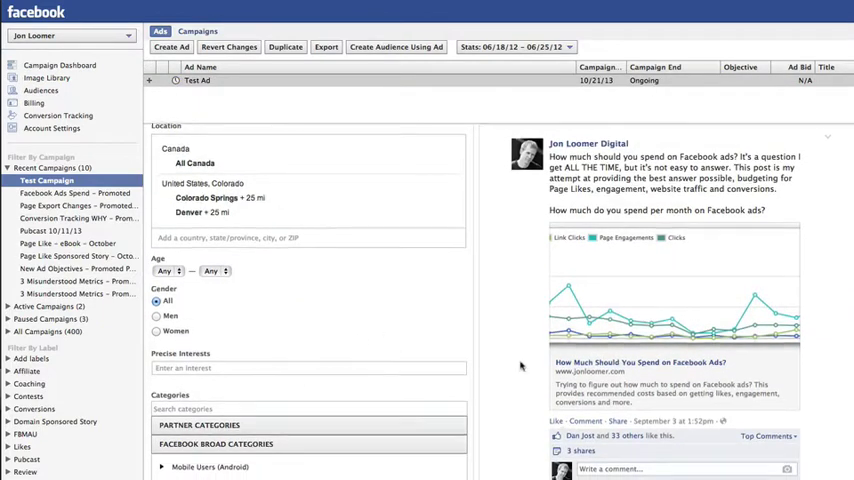
scroll(down, 3)
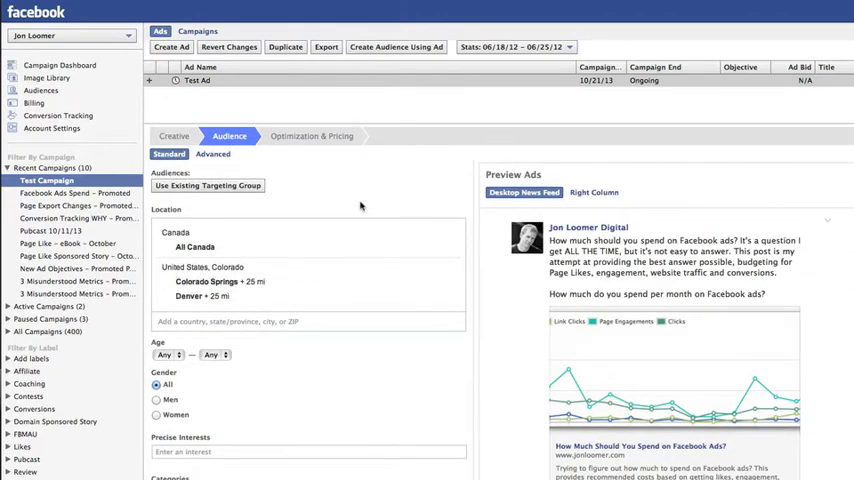
mouse_move(242, 192)
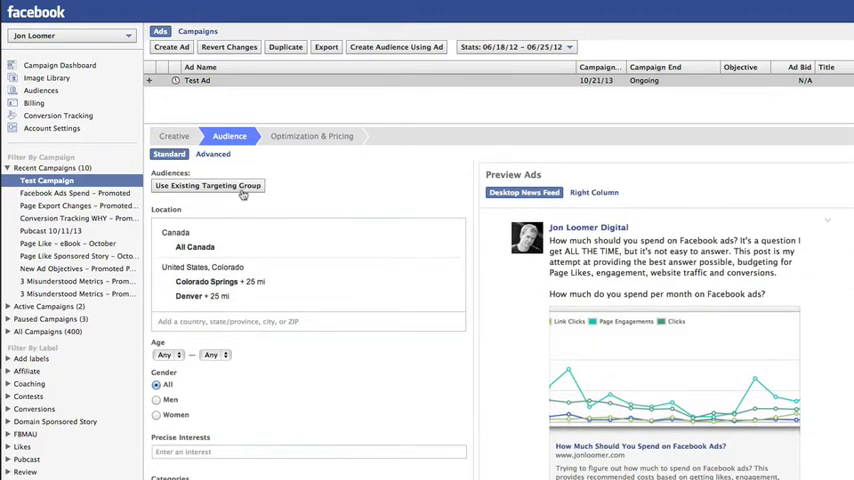
click(208, 186)
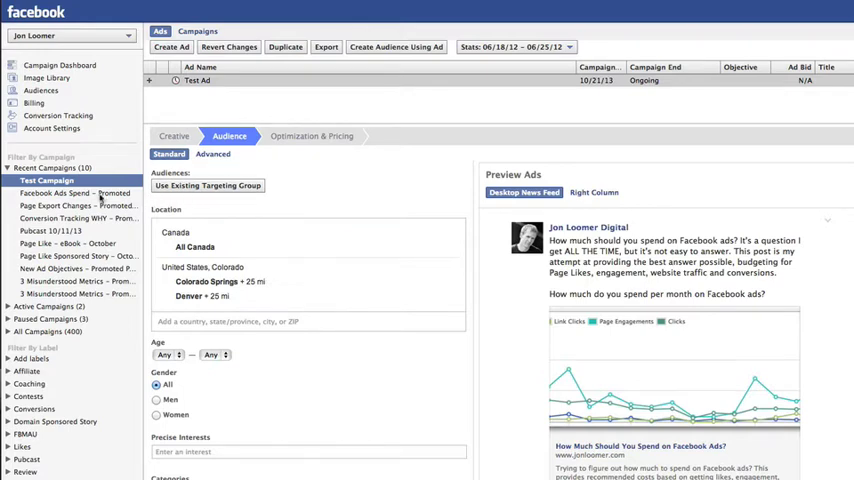
Review the Promoted campaign's Non-Fans ad audience: six countries, ages 24–55, precise interests
click(78, 192)
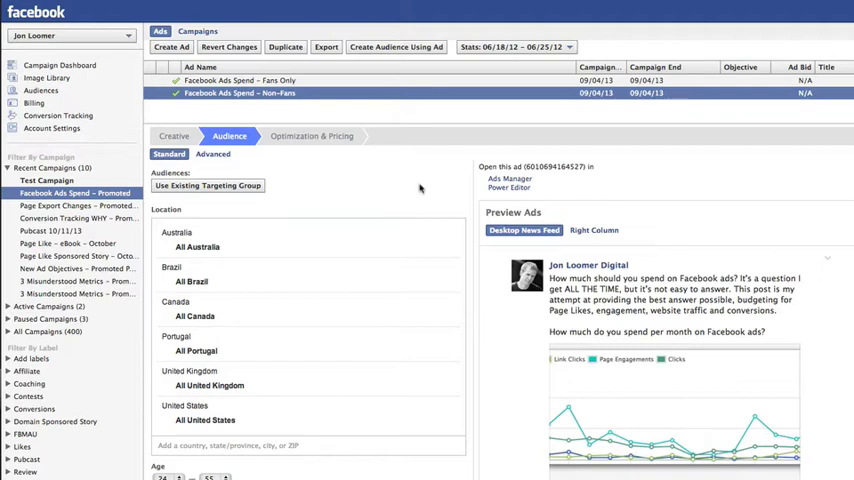
scroll(down, 3)
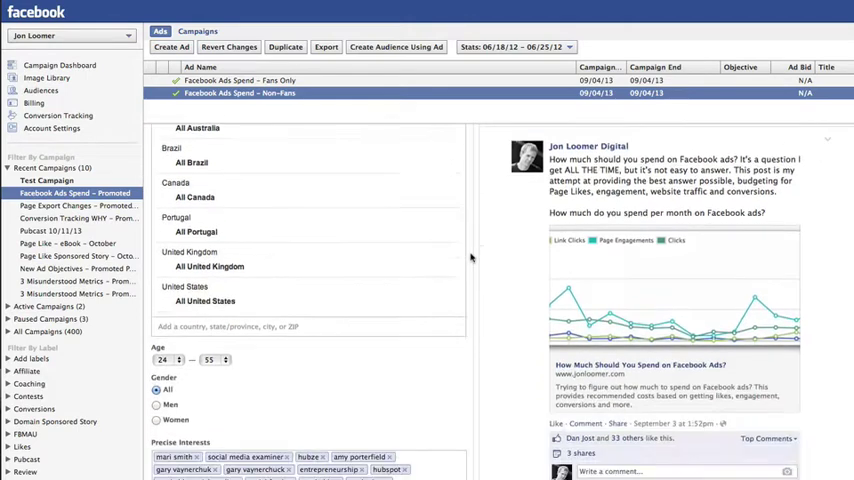
scroll(down, 3)
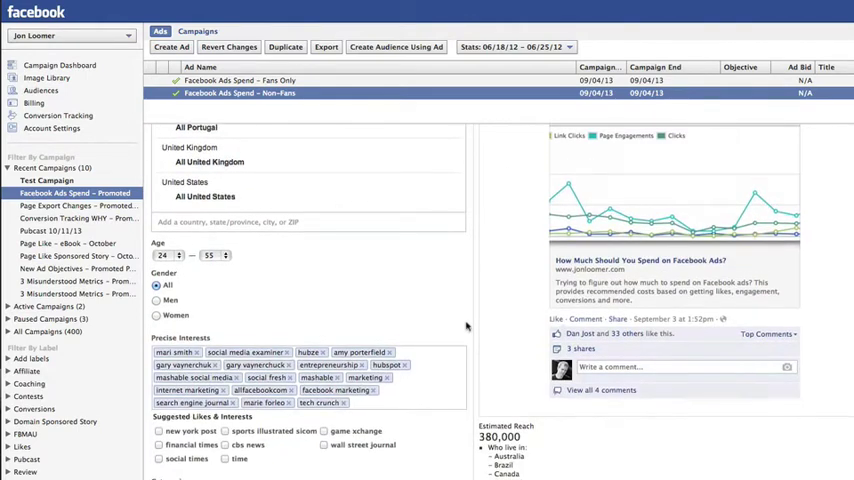
scroll(down, 3)
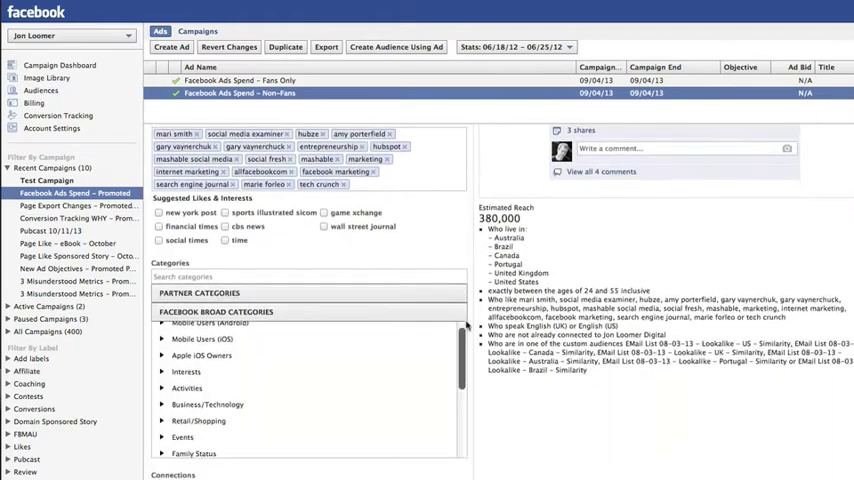
click(230, 136)
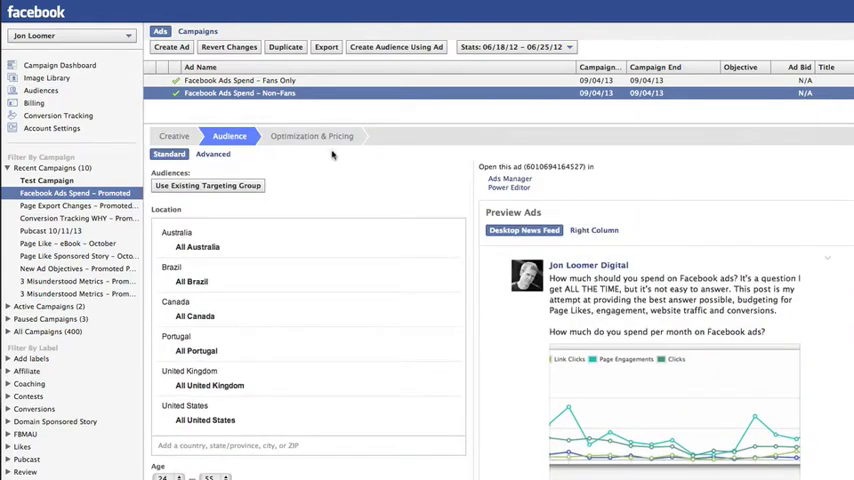